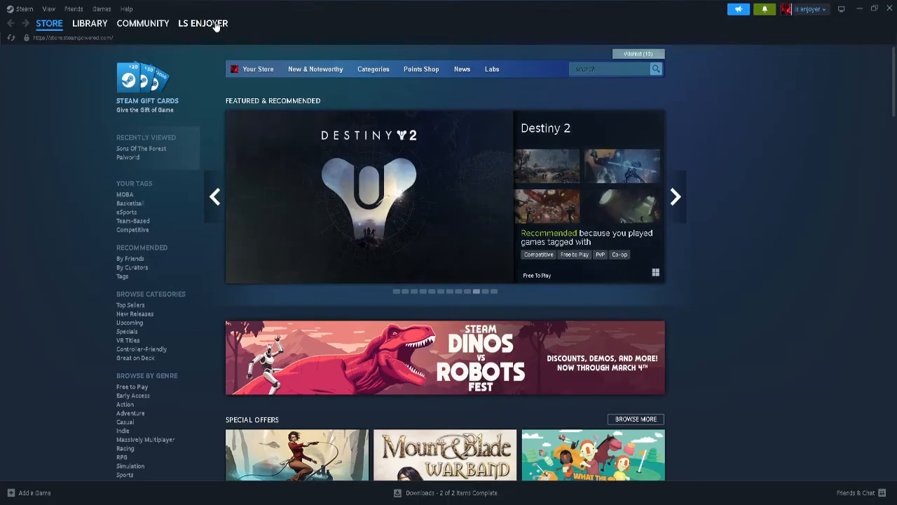
pyautogui.moveTo(230, 17)
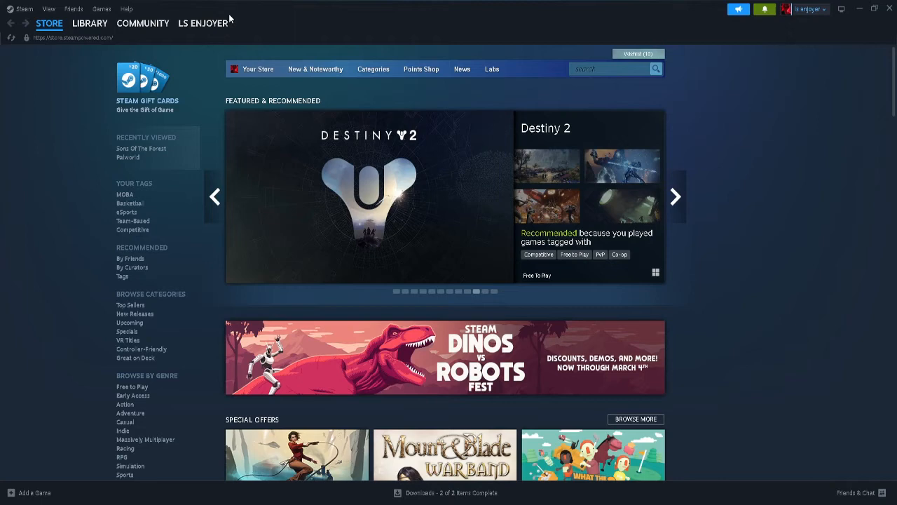
pyautogui.moveTo(203, 22)
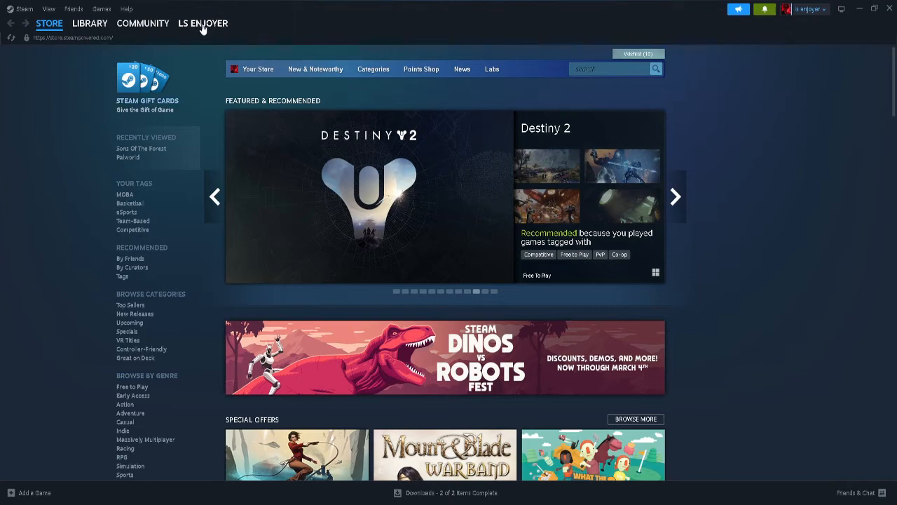
# Navigate from the Steam store page to your own profile's item inventory.
pyautogui.click(202, 22)
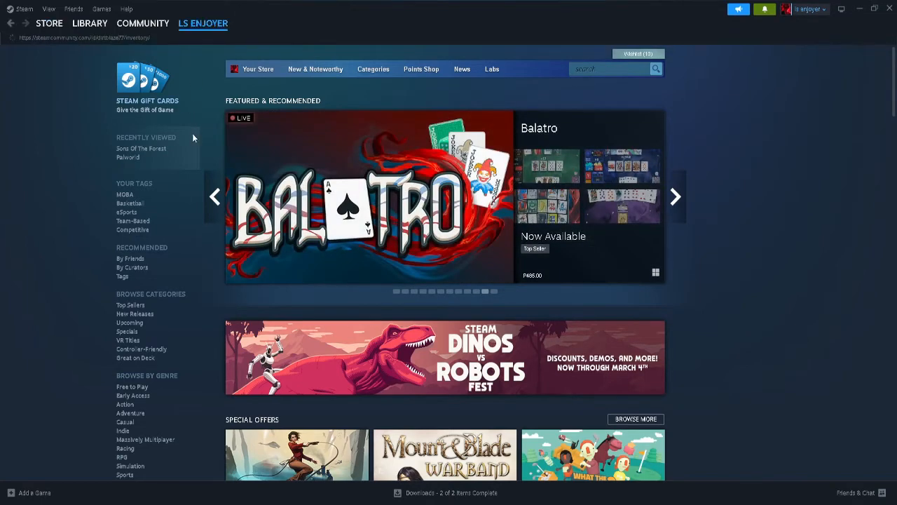
pyautogui.moveTo(189, 63)
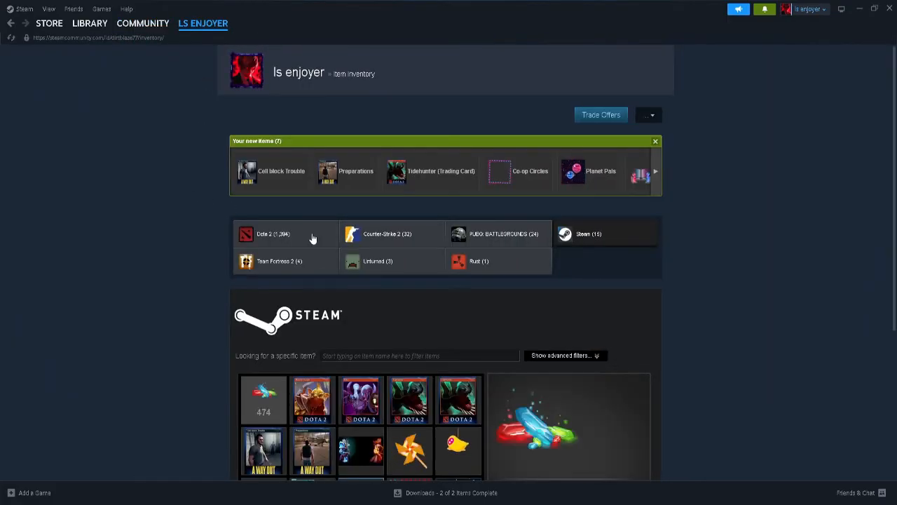
pyautogui.moveTo(485, 350)
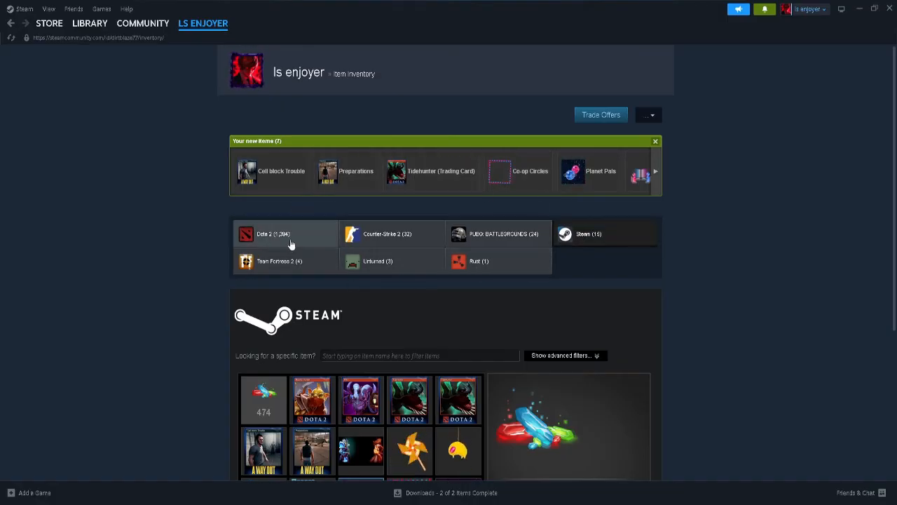
pyautogui.moveTo(321, 218)
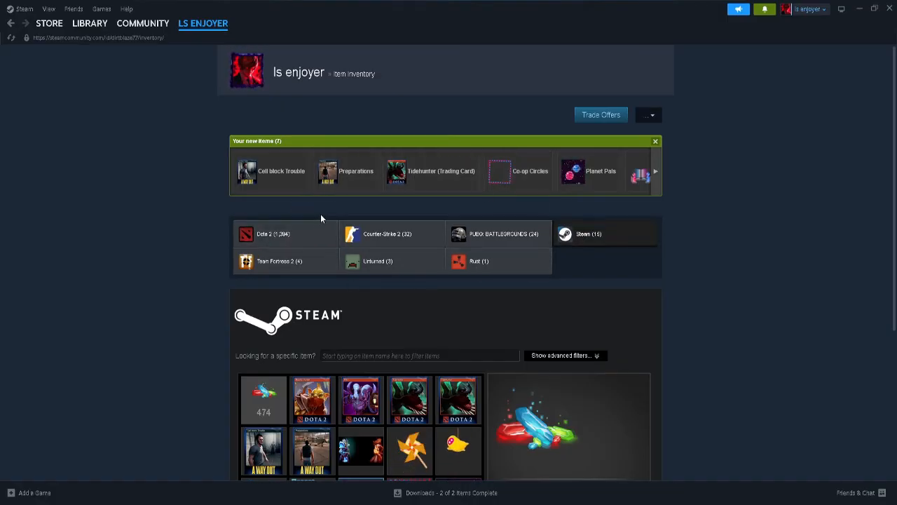